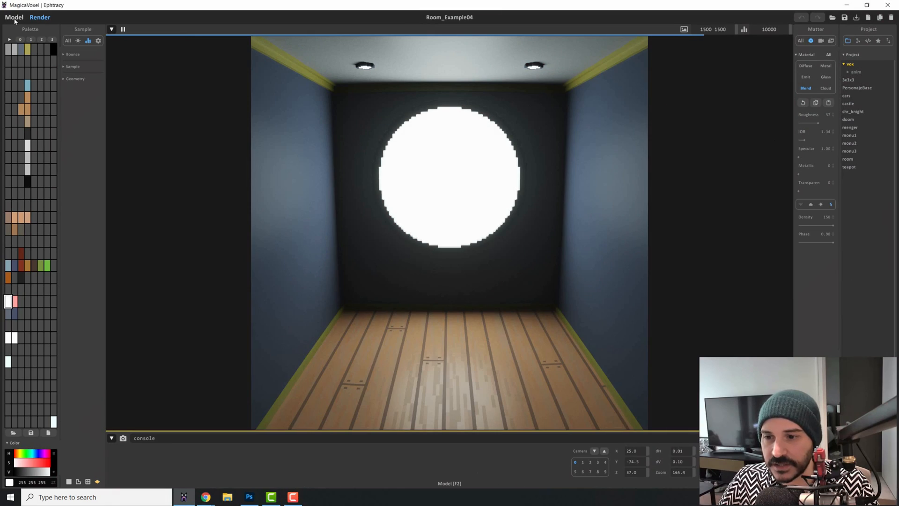
Show the furniture layers in the Model view so the furnished room renders
{"action": "left_click", "coordinate": [14, 17]}
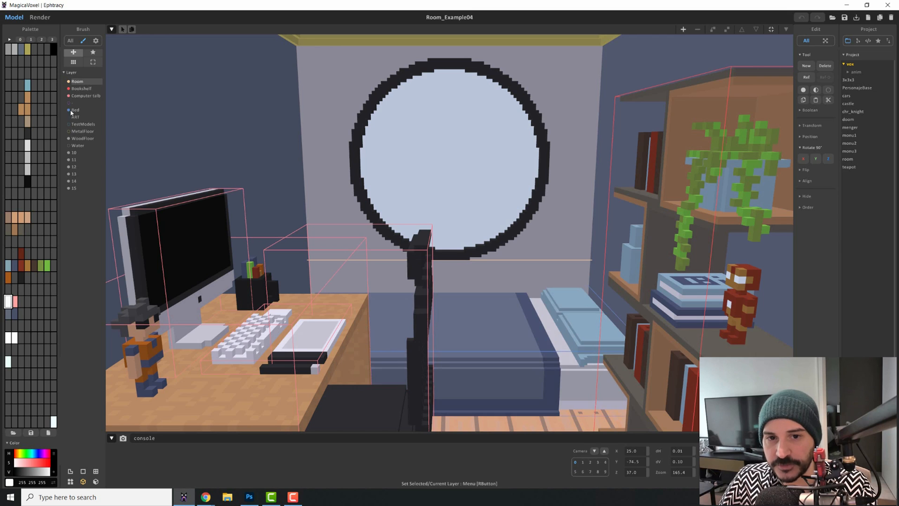
{"action": "left_click", "coordinate": [69, 117]}
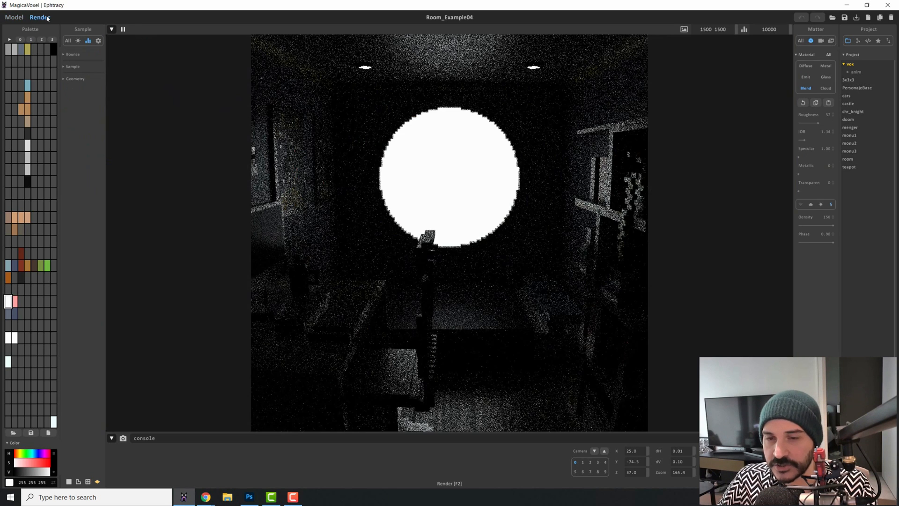
Hide the furniture, trying TestModels and MetalFloor, ending with only Room and WoodFloor visible
{"action": "left_click", "coordinate": [13, 16]}
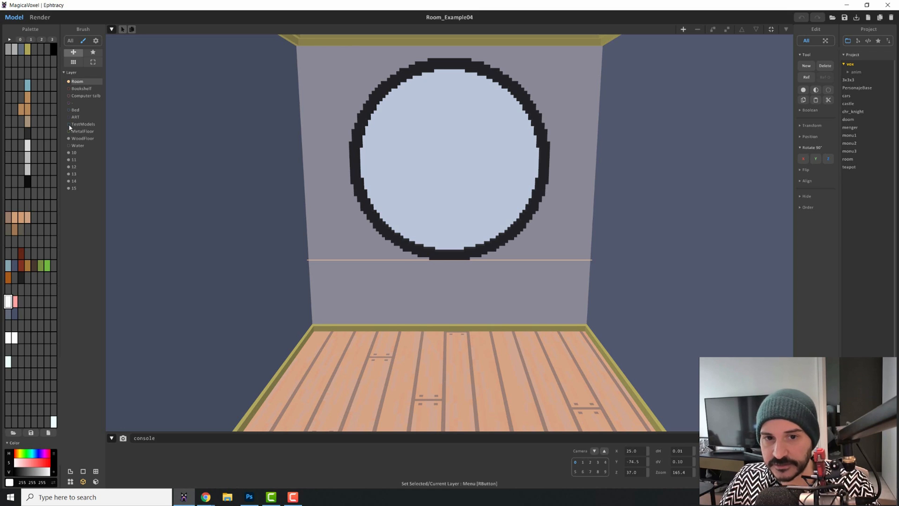
{"action": "left_click", "coordinate": [69, 125]}
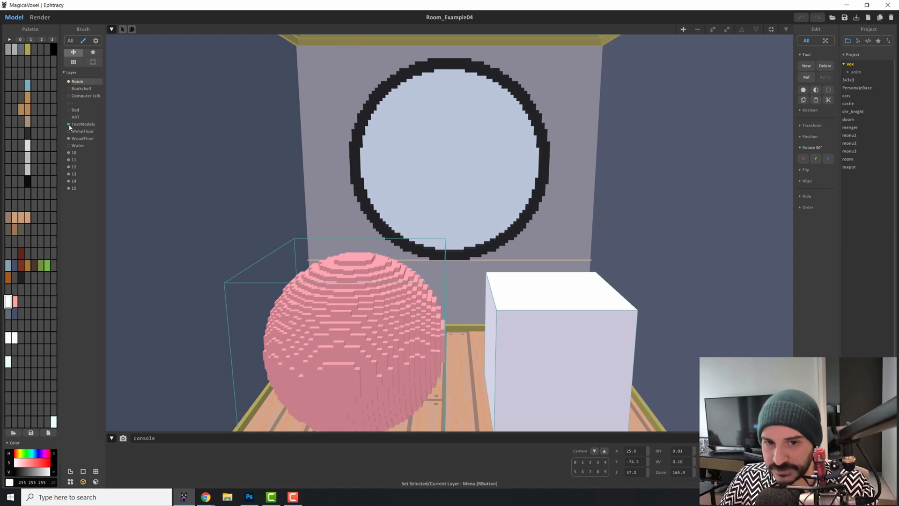
{"action": "left_click", "coordinate": [68, 123]}
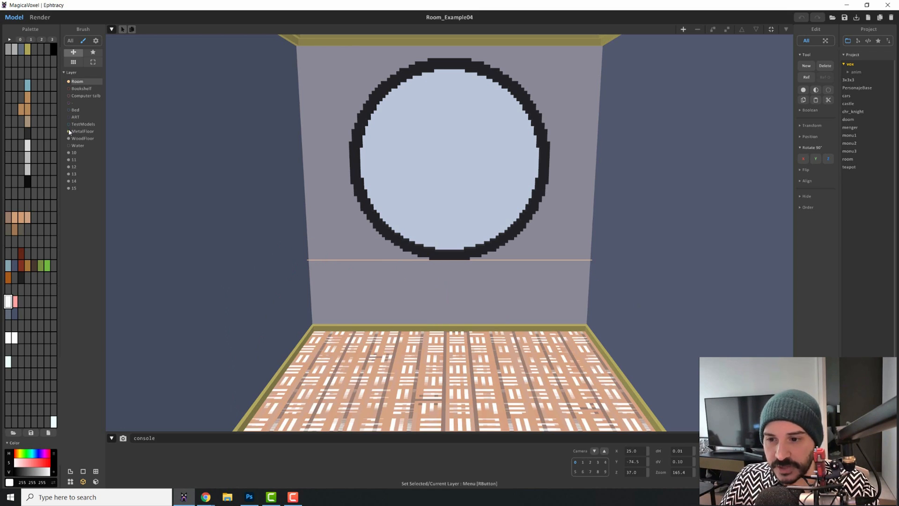
{"action": "left_click", "coordinate": [69, 138]}
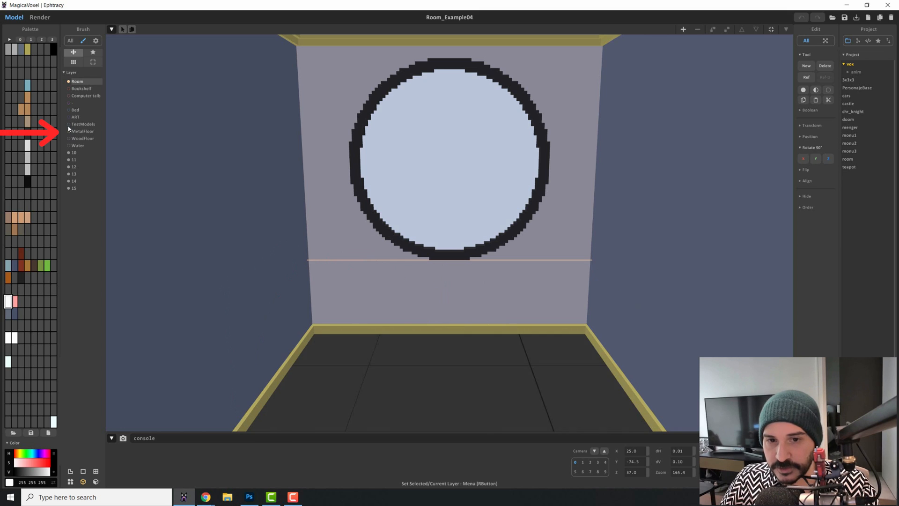
{"action": "left_click", "coordinate": [69, 124]}
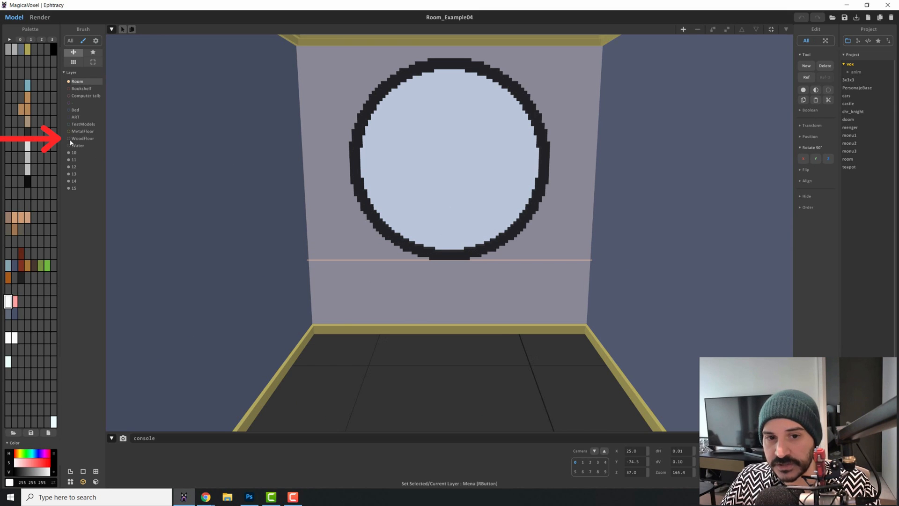
{"action": "left_click", "coordinate": [69, 138]}
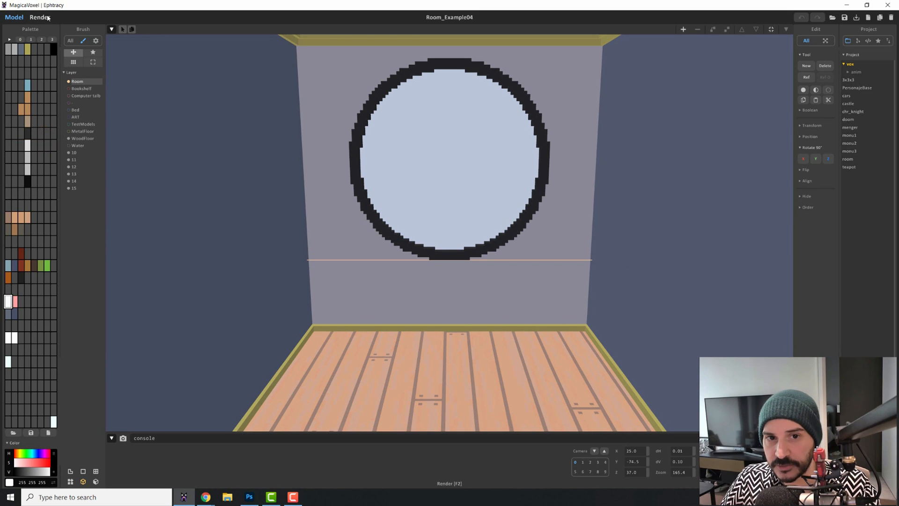
Render the empty room from camera preset 0, the front view
{"action": "left_click", "coordinate": [39, 17]}
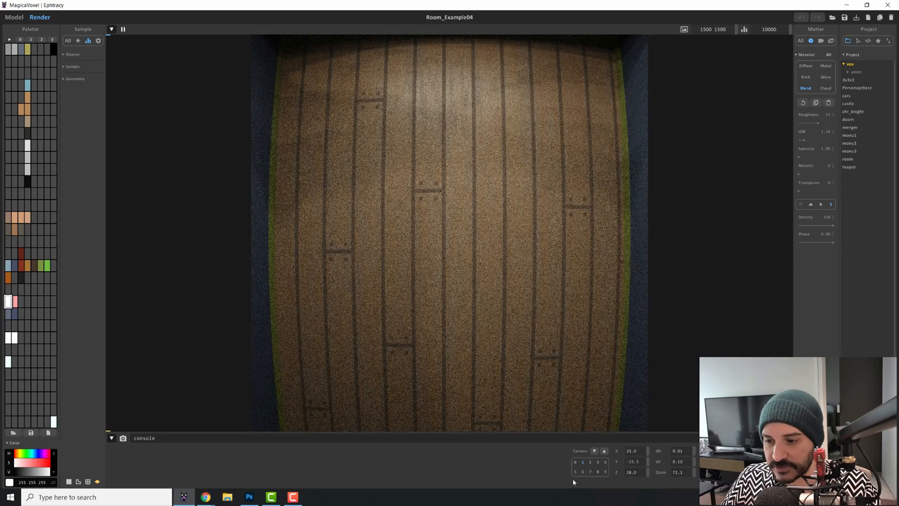
{"action": "left_click", "coordinate": [598, 472]}
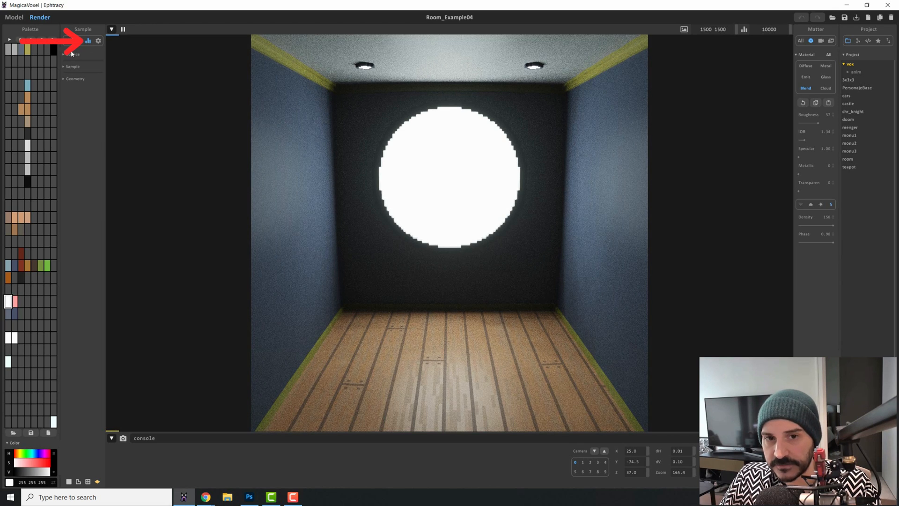
Expand the Bounce section showing diffuse, specular, scatter and energy depths
{"action": "left_click", "coordinate": [72, 54]}
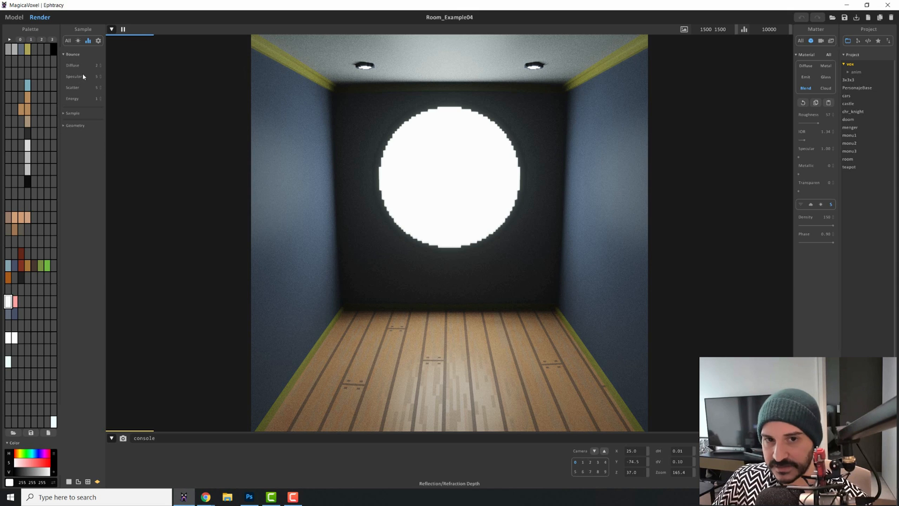
{"action": "mouse_move", "coordinate": [502, 116]}
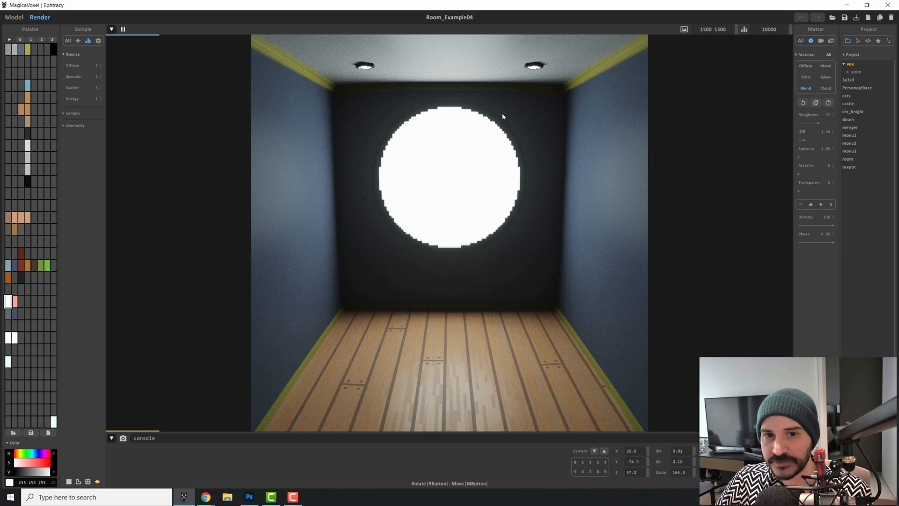
{"action": "mouse_move", "coordinate": [355, 81]}
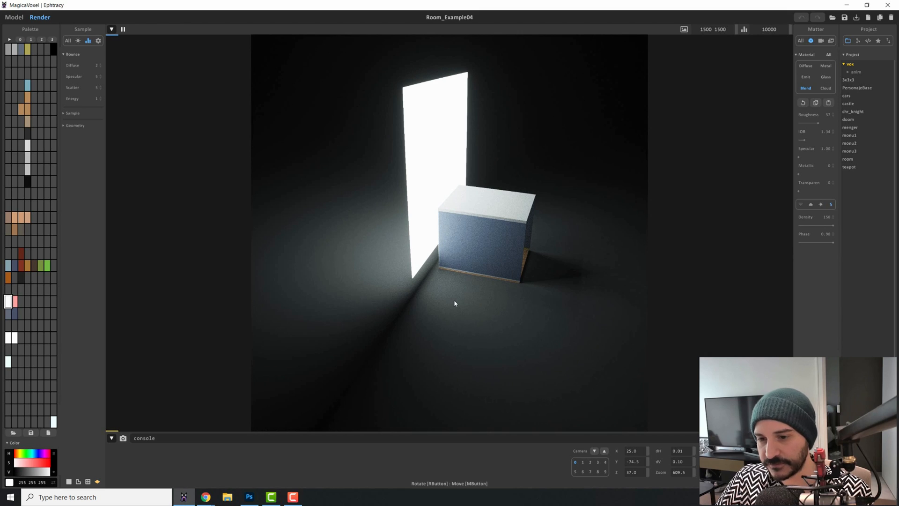
{"action": "mouse_move", "coordinate": [671, 252]}
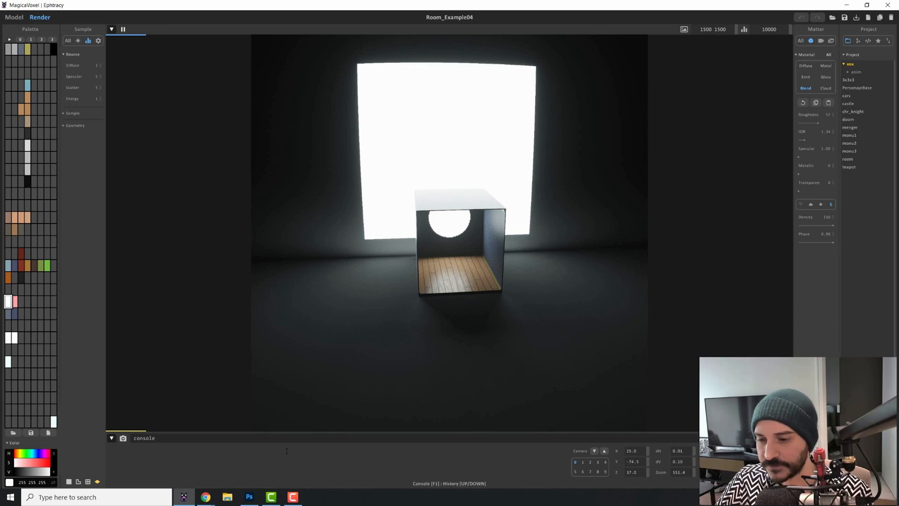
Restore the front camera and lower the diffuse and specular bounce depths, re-rendering darker
{"action": "left_click", "coordinate": [604, 450]}
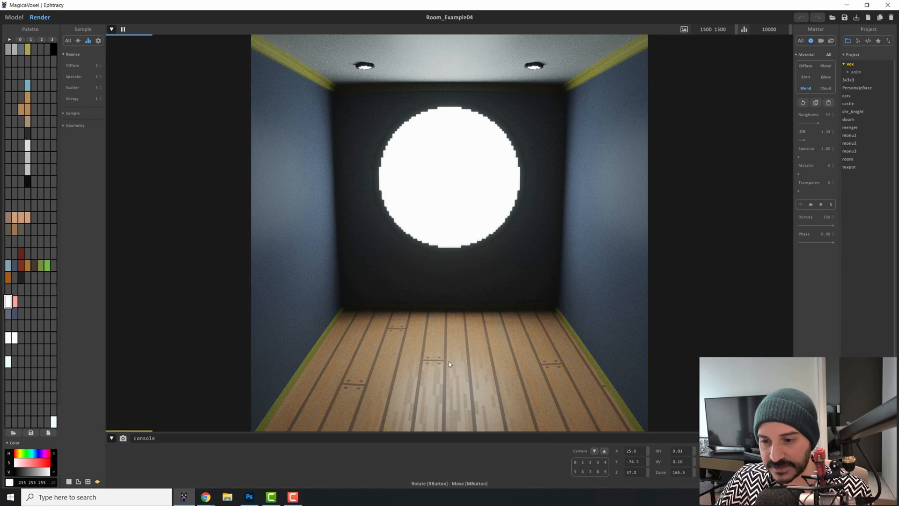
{"action": "mouse_move", "coordinate": [525, 393]}
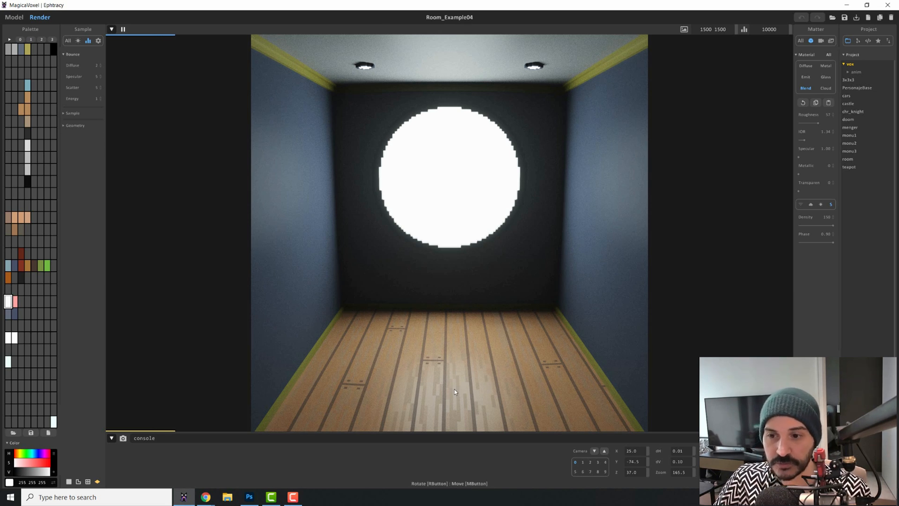
{"action": "mouse_move", "coordinate": [419, 264]}
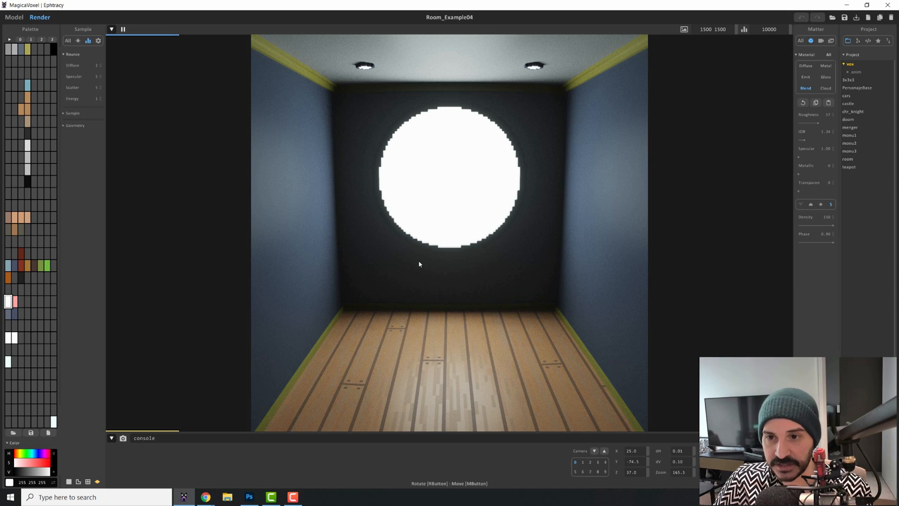
{"action": "mouse_move", "coordinate": [379, 102]}
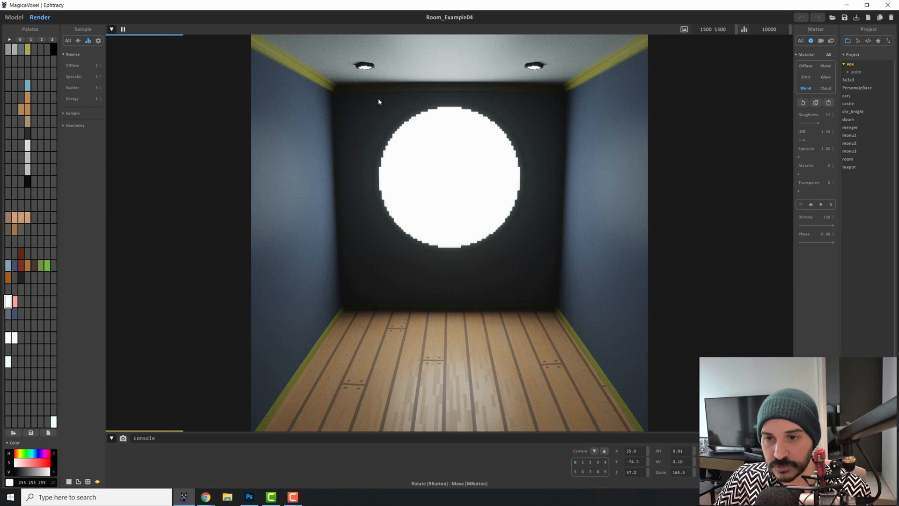
{"action": "mouse_move", "coordinate": [420, 97]}
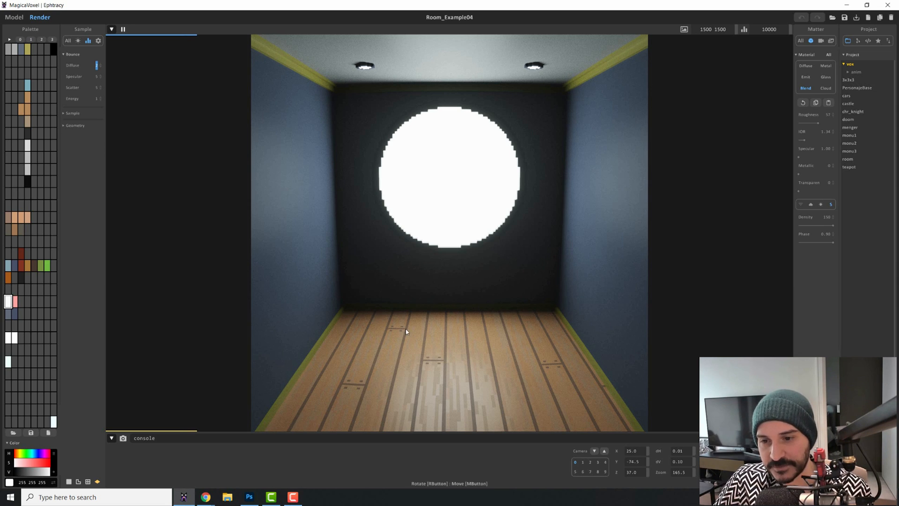
{"action": "mouse_move", "coordinate": [291, 232]}
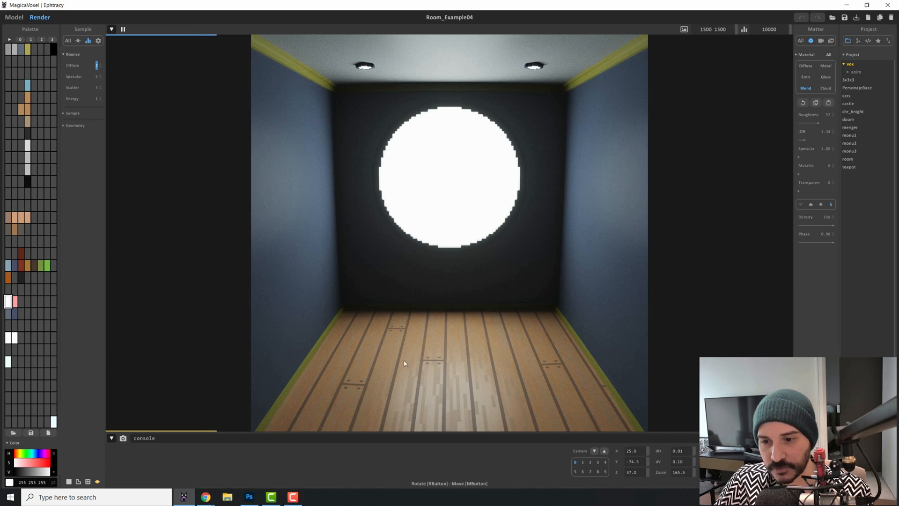
{"action": "mouse_move", "coordinate": [271, 202]}
{"action": "type", "text": "5"}
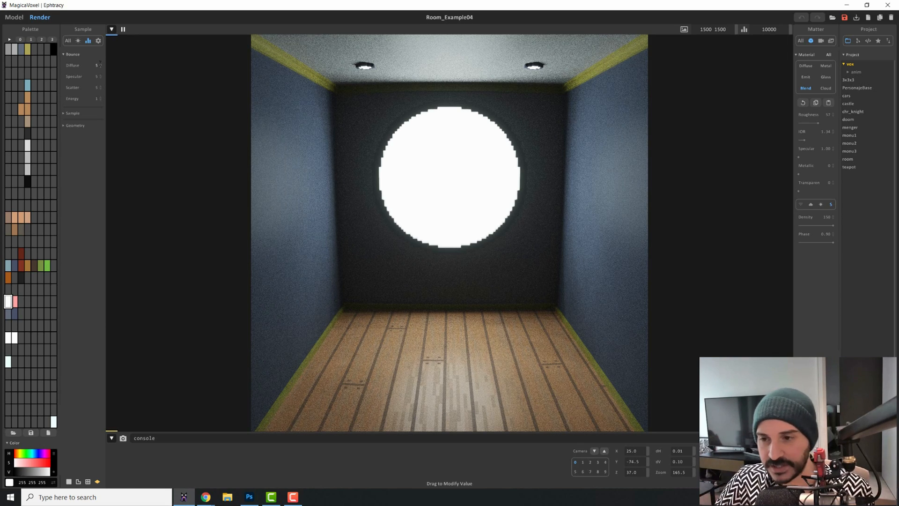
{"action": "left_click", "coordinate": [97, 64]}
{"action": "type", "text": "0"}
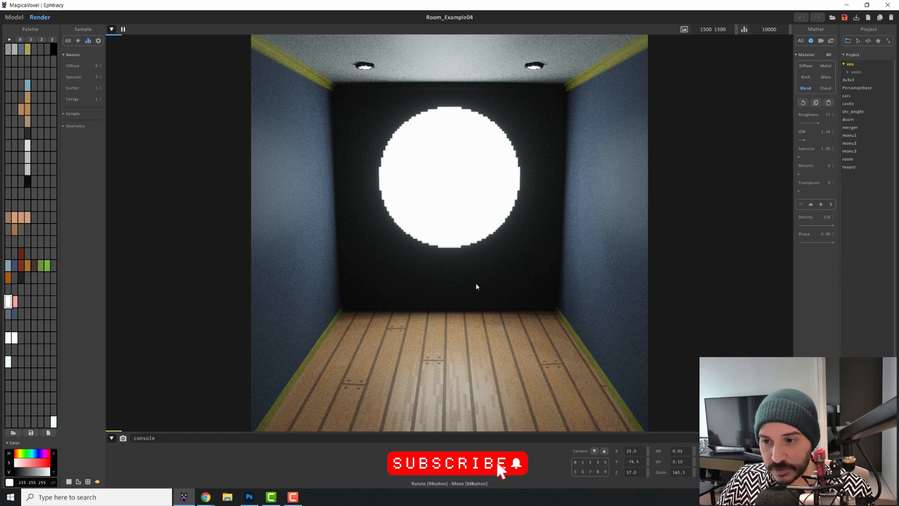
{"action": "mouse_move", "coordinate": [100, 66]}
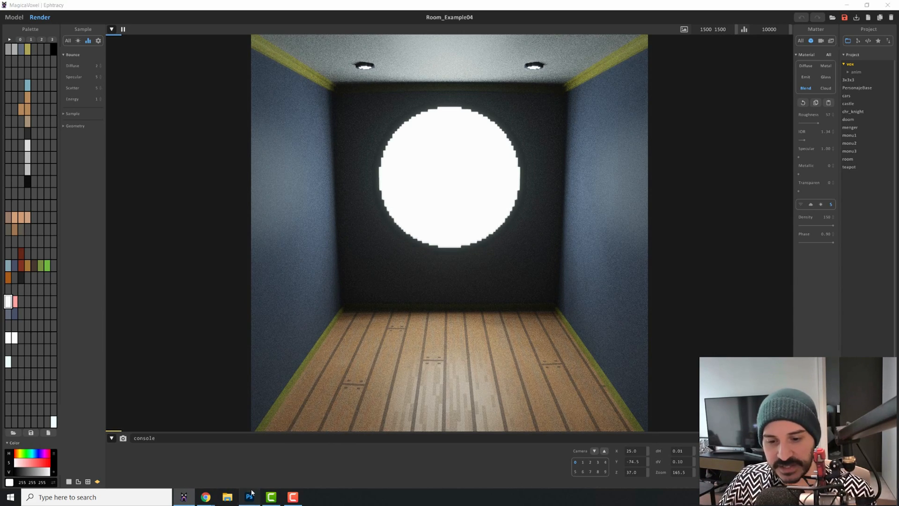
Show the Photoshop comparison render captioned 2 Diffuse, 5 specular, 1 energy, 10000 samples
{"action": "left_click", "coordinate": [249, 497]}
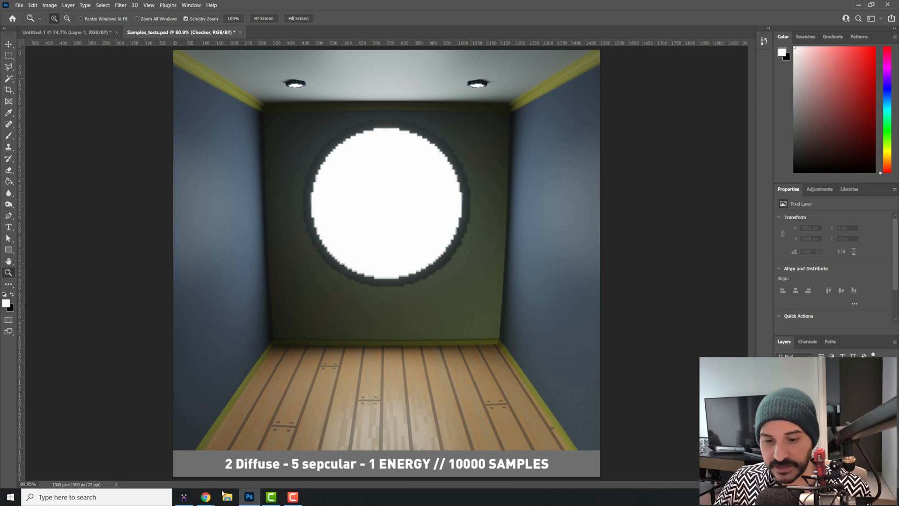
Return to MagicaVoxel and expand the Sky lighting settings with the HDR environment image
{"action": "left_click", "coordinate": [184, 496]}
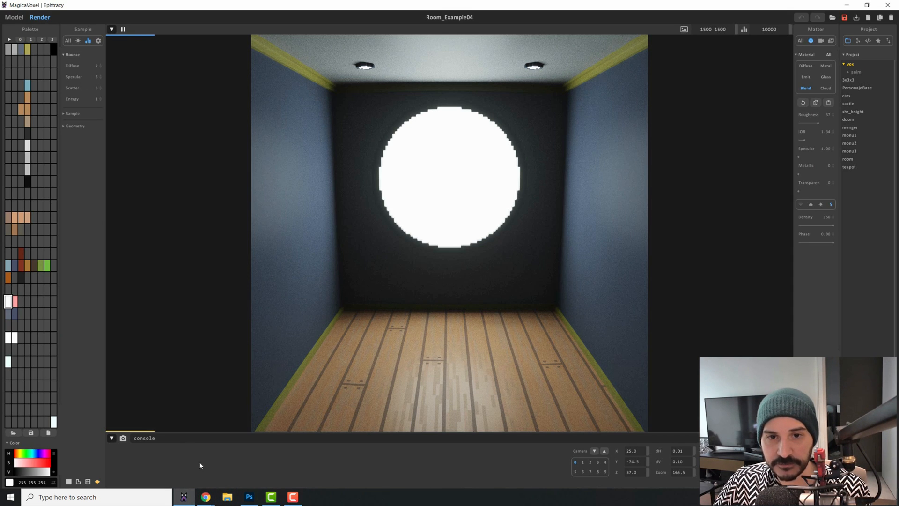
{"action": "mouse_move", "coordinate": [298, 192]}
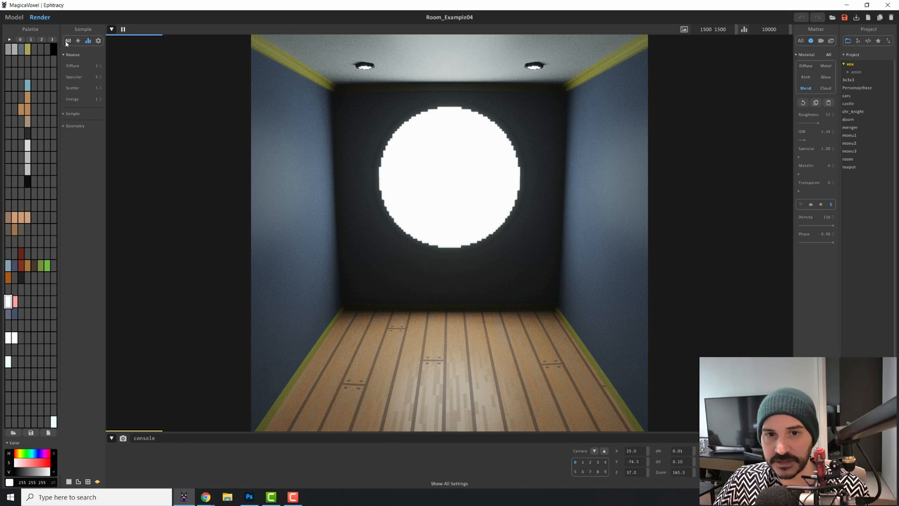
{"action": "left_click", "coordinate": [82, 29]}
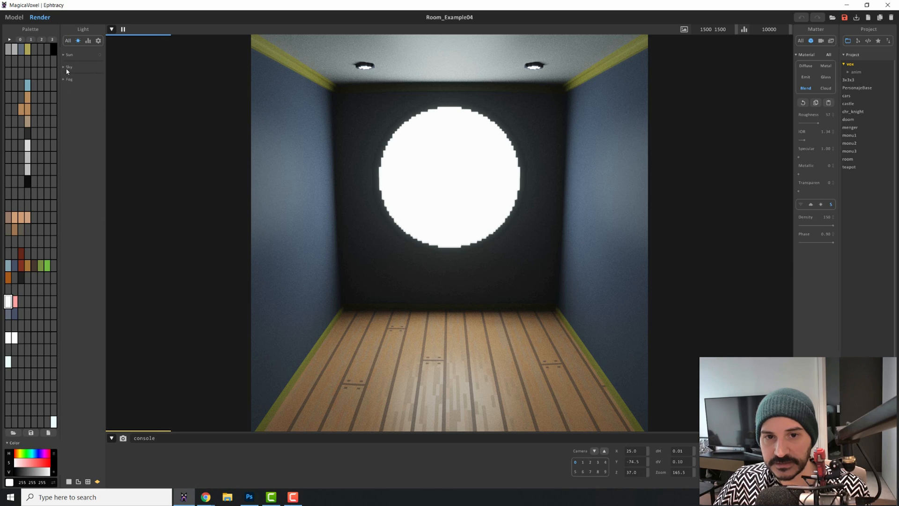
{"action": "left_click", "coordinate": [68, 66]}
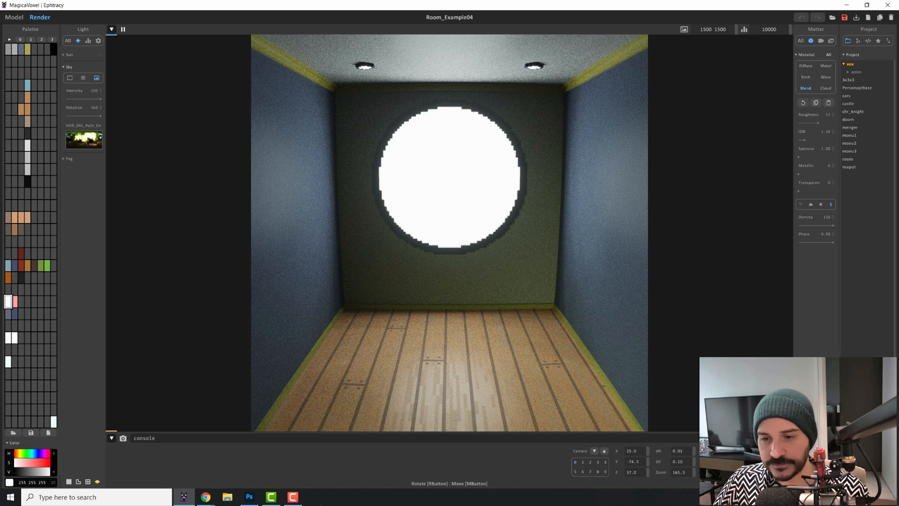
Show the Photoshop comparison render for the diffuse, specular and energy bounce test
{"action": "left_click", "coordinate": [248, 496]}
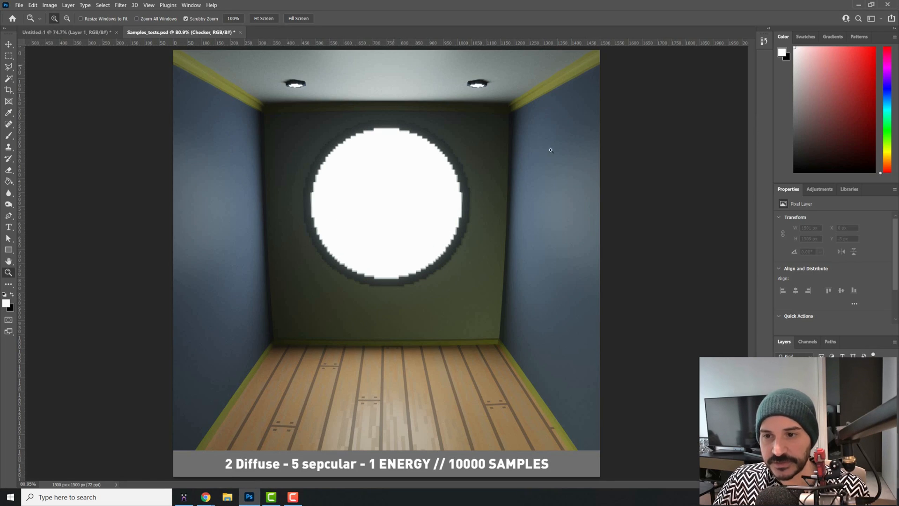
{"action": "mouse_move", "coordinate": [340, 446]}
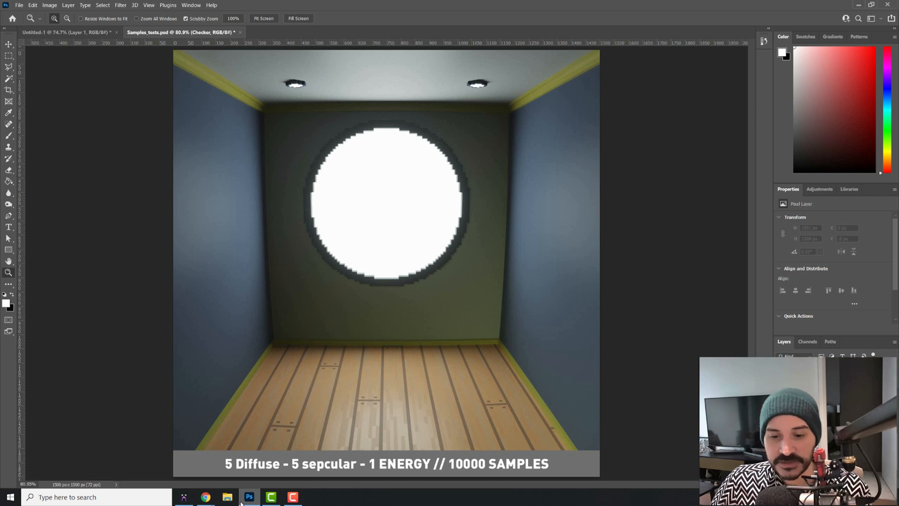
Compare the 5 and 15 energy bounce renders, returning to MagicaVoxel's bounce settings
{"action": "left_click", "coordinate": [184, 496]}
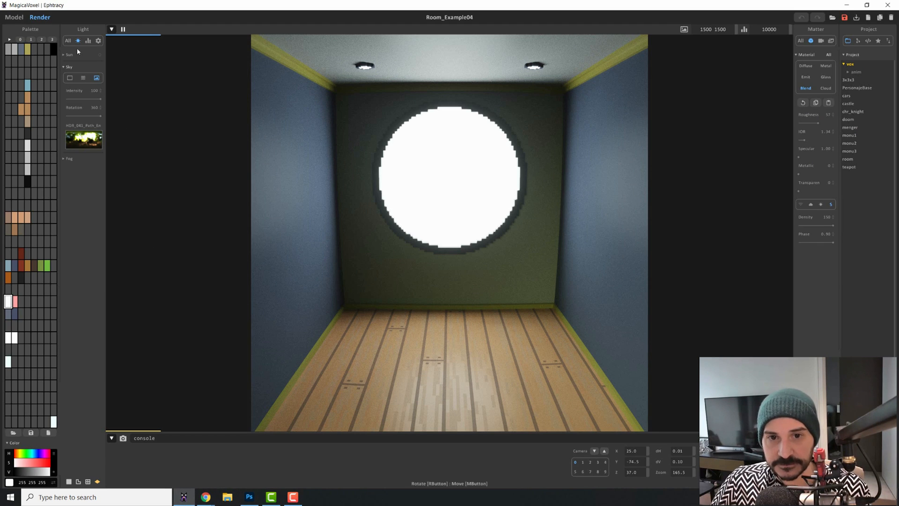
{"action": "left_click", "coordinate": [82, 28]}
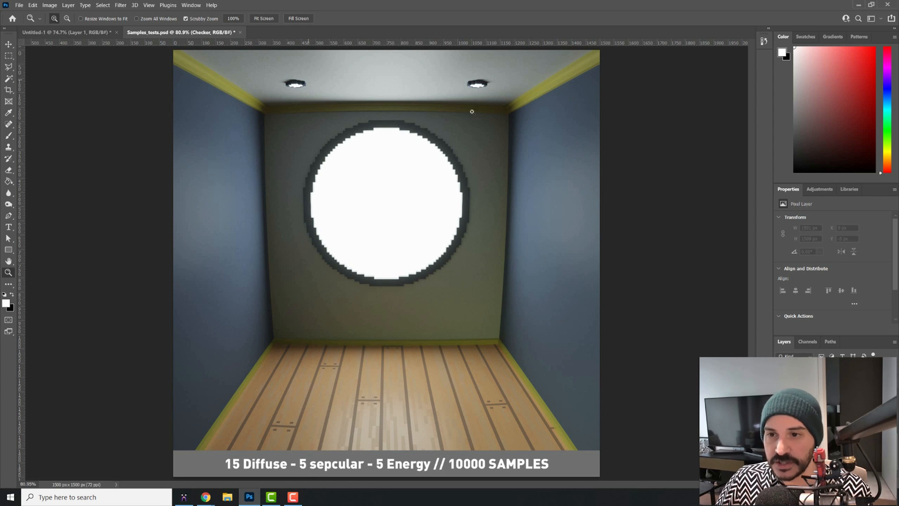
{"action": "mouse_move", "coordinate": [445, 112]}
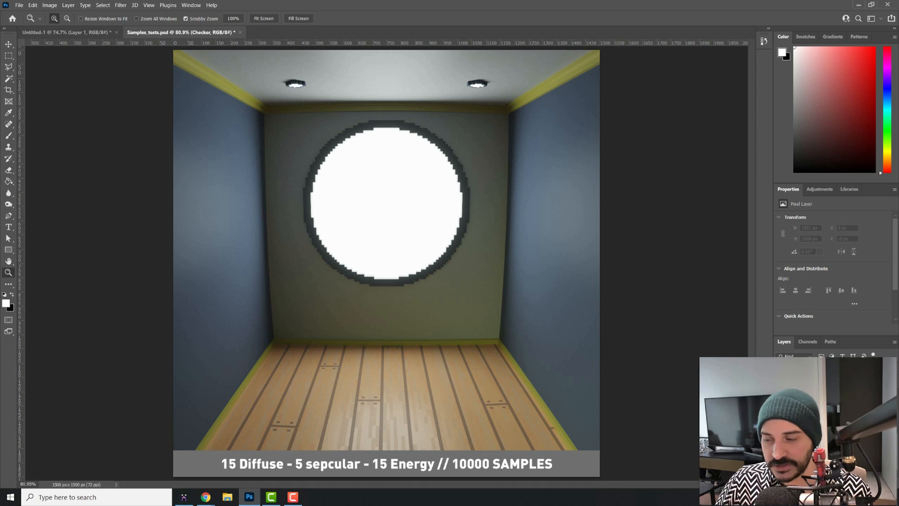
{"action": "left_click", "coordinate": [184, 497]}
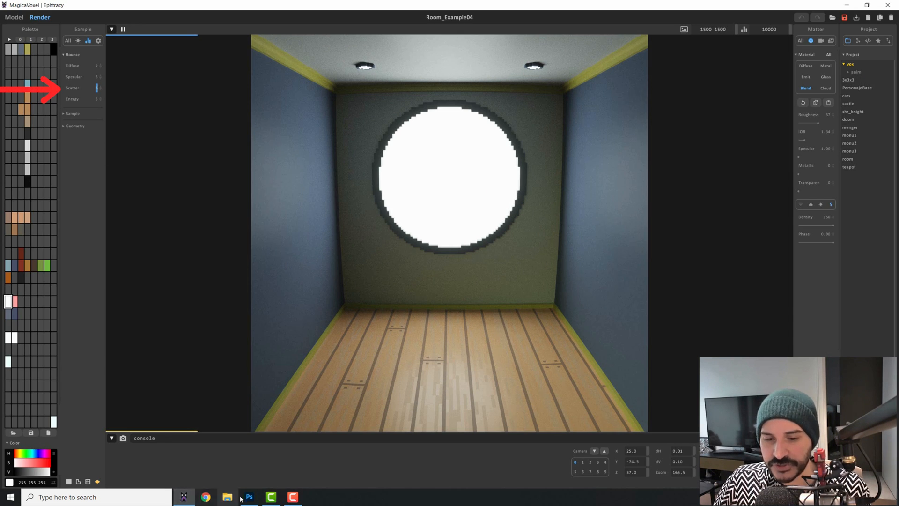
Compare the 5 and 15 scatter bounce cube renders against the live sphere-and-cube room render
{"action": "left_click", "coordinate": [249, 496]}
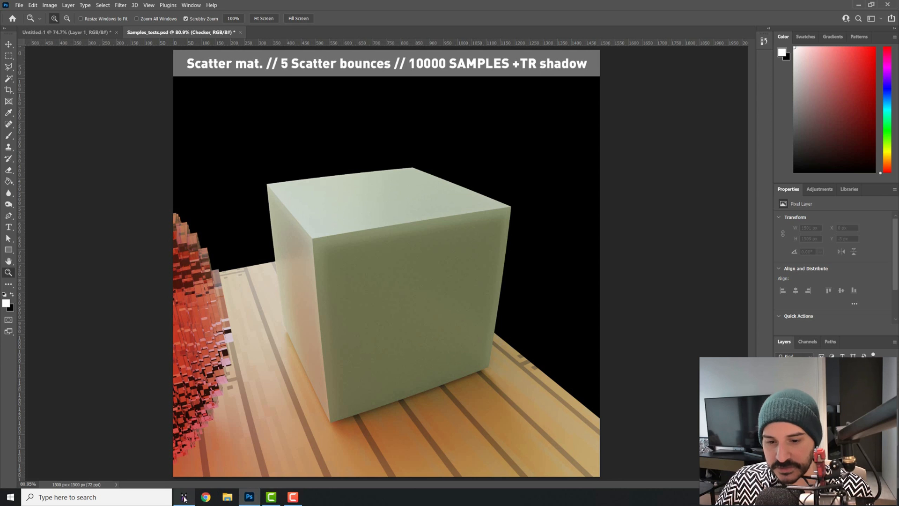
{"action": "left_click", "coordinate": [184, 496]}
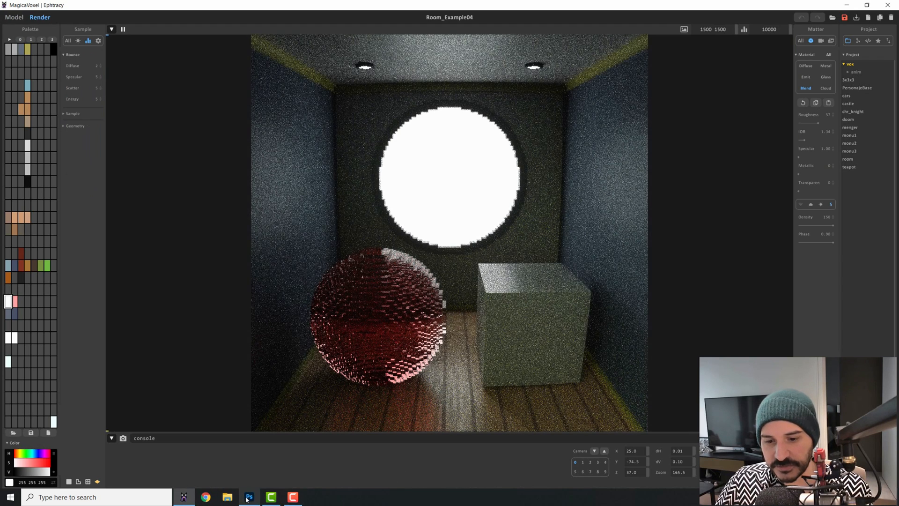
{"action": "left_click", "coordinate": [249, 496]}
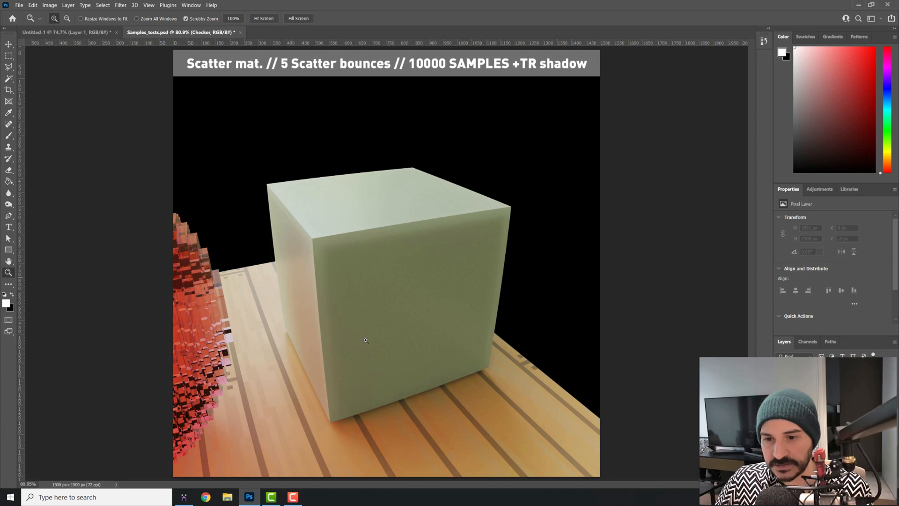
{"action": "mouse_move", "coordinate": [329, 248]}
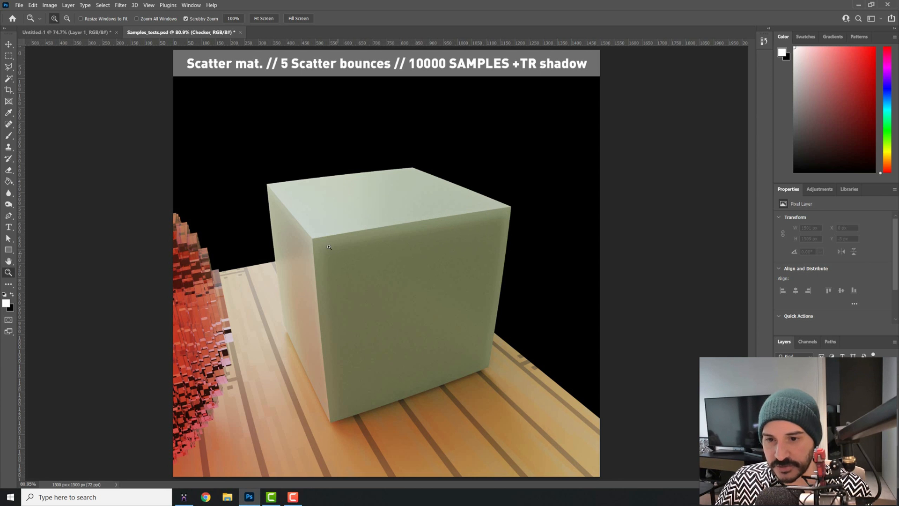
{"action": "mouse_move", "coordinate": [683, 290]}
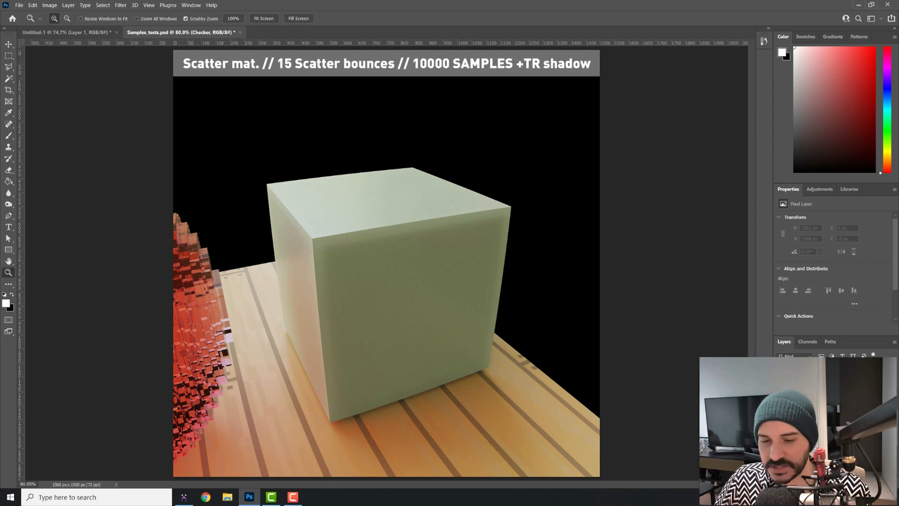
{"action": "left_click", "coordinate": [183, 496]}
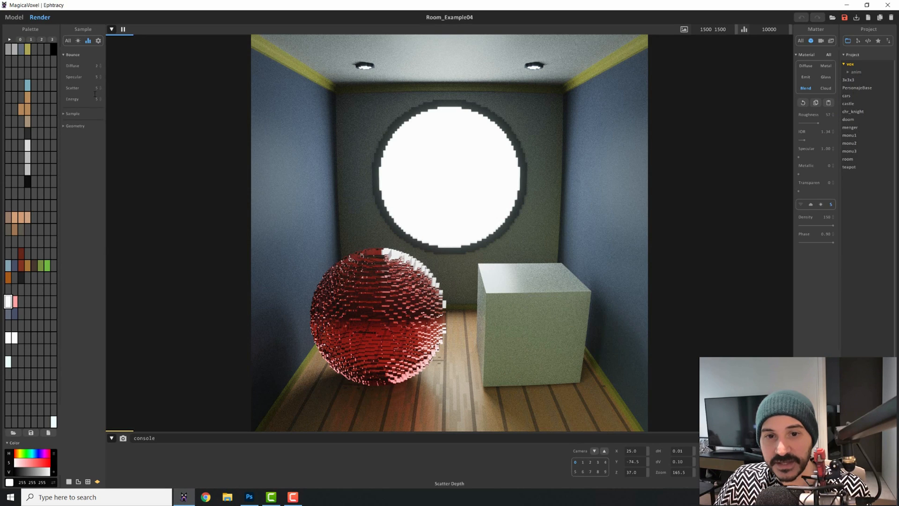
Compare the cloud-material cube render in Photoshop against the live room render in MagicaVoxel
{"action": "left_click", "coordinate": [248, 497]}
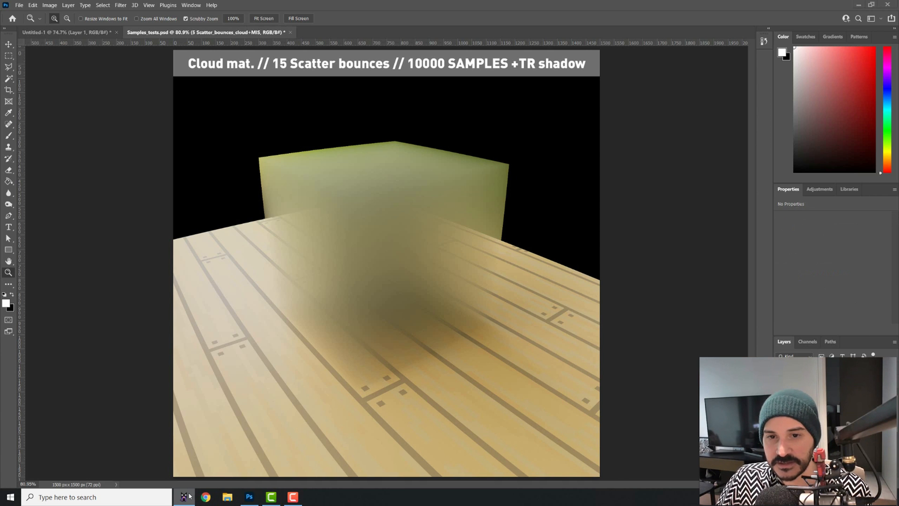
{"action": "left_click", "coordinate": [184, 497]}
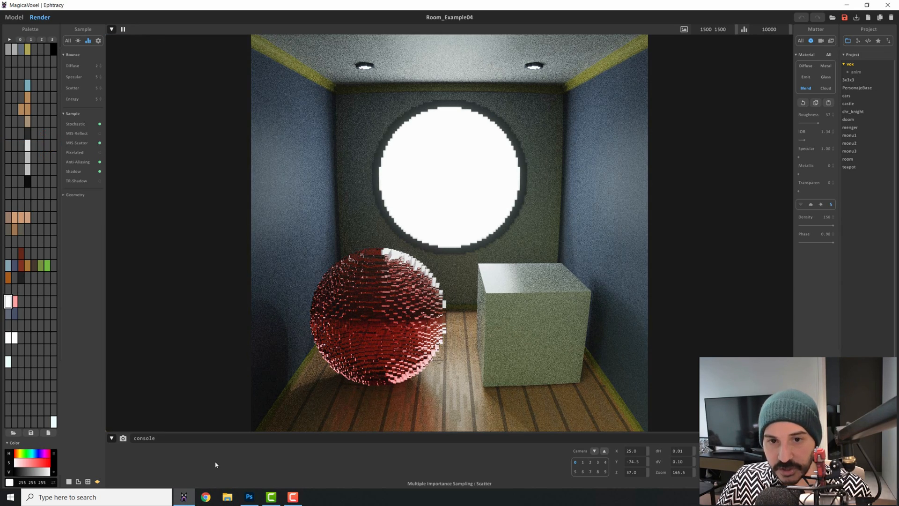
{"action": "left_click", "coordinate": [248, 496]}
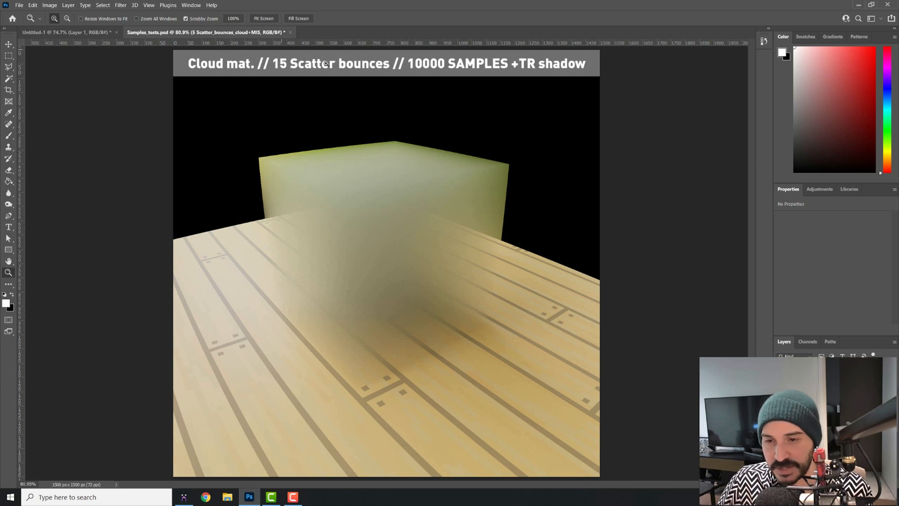
{"action": "mouse_move", "coordinate": [433, 85]}
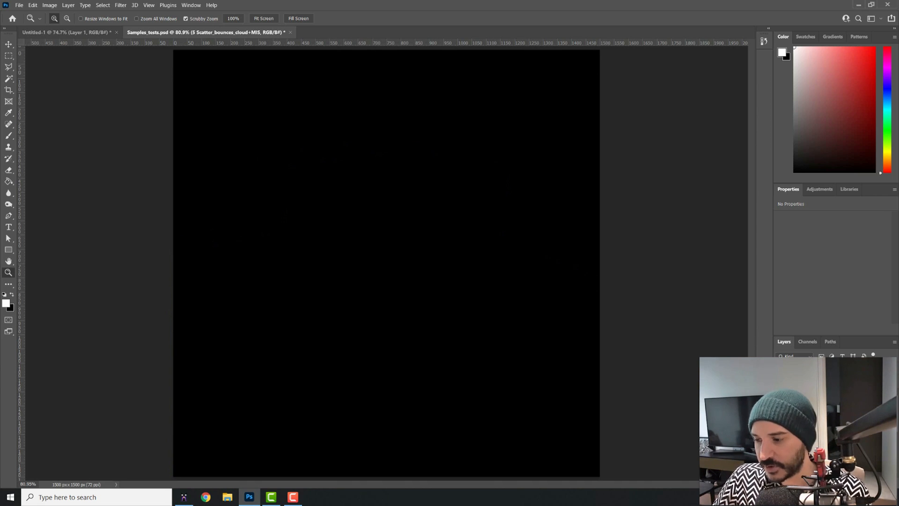
View the metal shader render without MIS reflections alongside the live metal panel render
{"action": "left_click", "coordinate": [183, 496]}
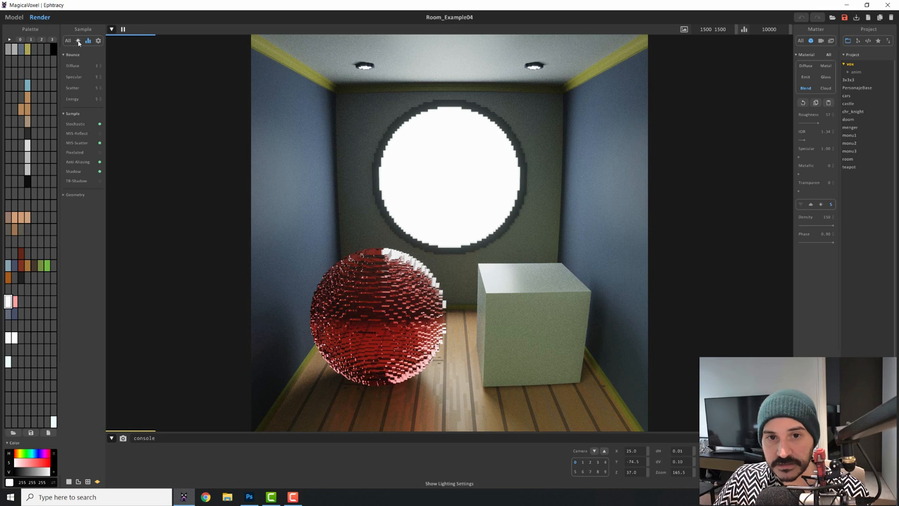
{"action": "left_click", "coordinate": [14, 17]}
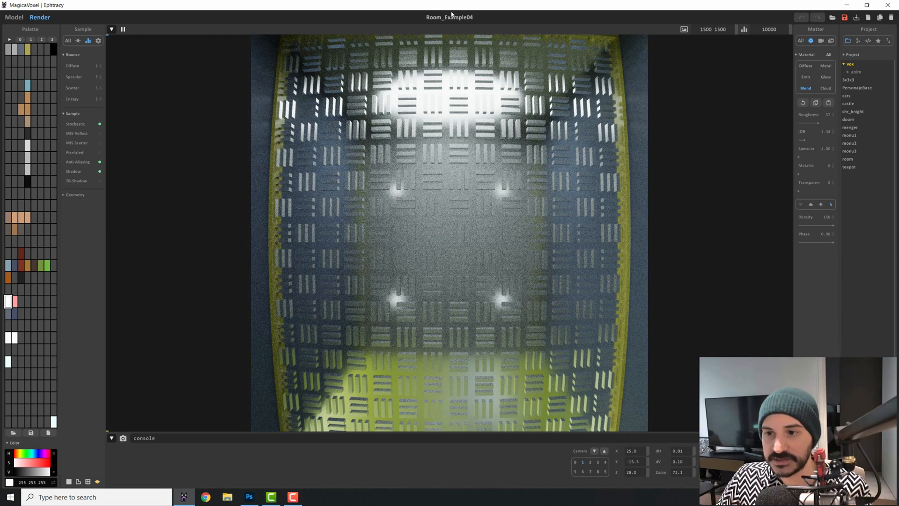
{"action": "left_click", "coordinate": [249, 496]}
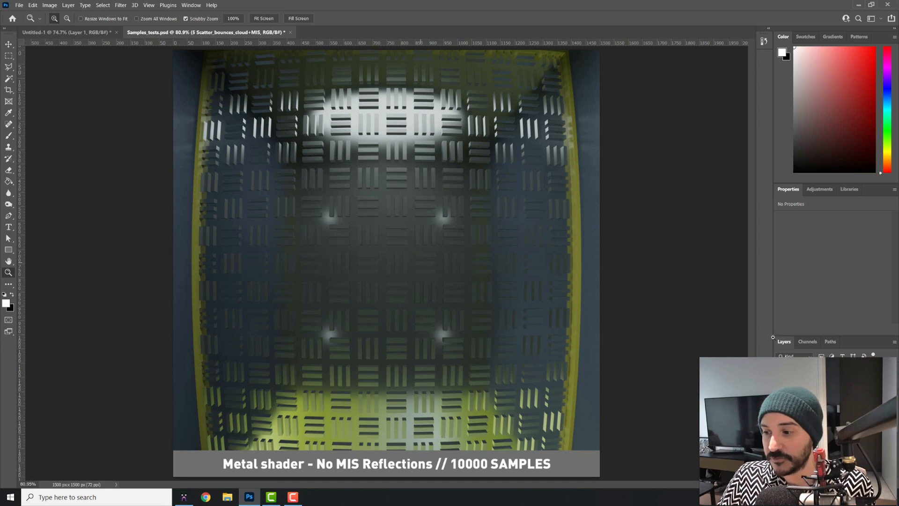
{"action": "left_click", "coordinate": [184, 497]}
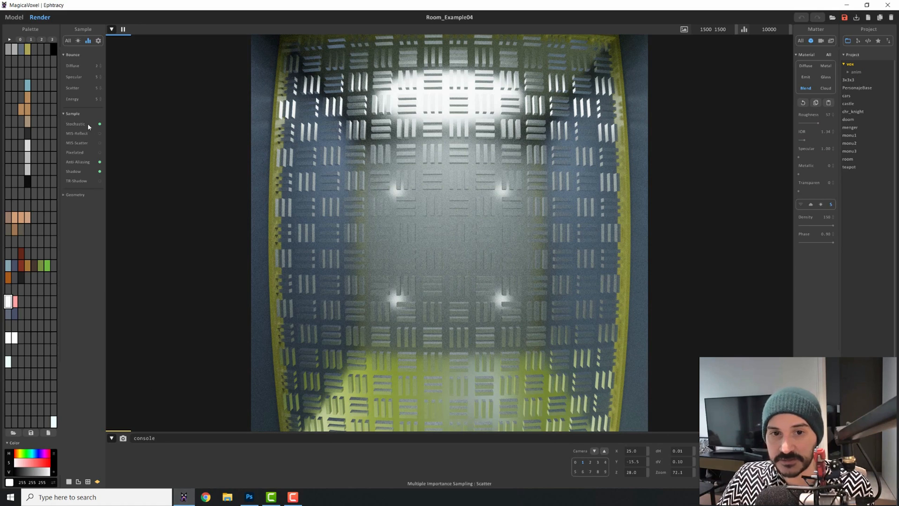
Turn on MIS Reflect and view the metal shader render with MIS reflections
{"action": "left_click", "coordinate": [99, 133]}
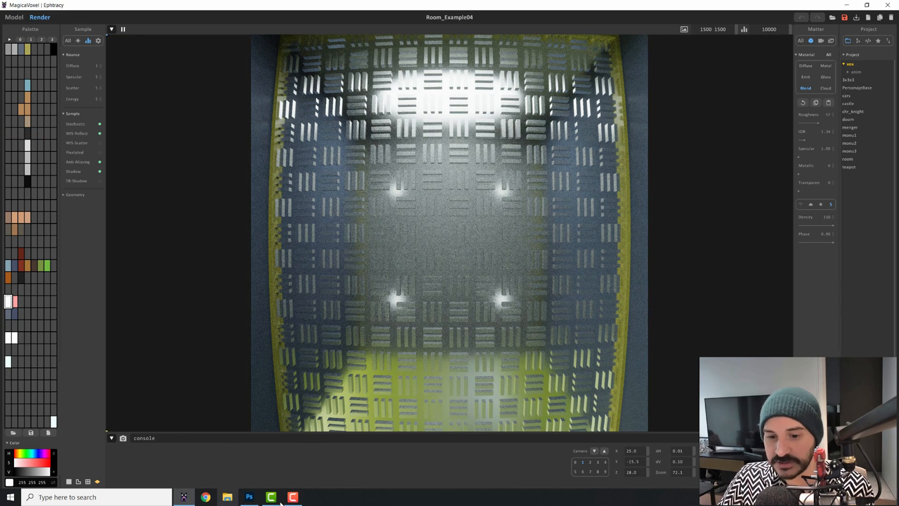
{"action": "left_click", "coordinate": [249, 496]}
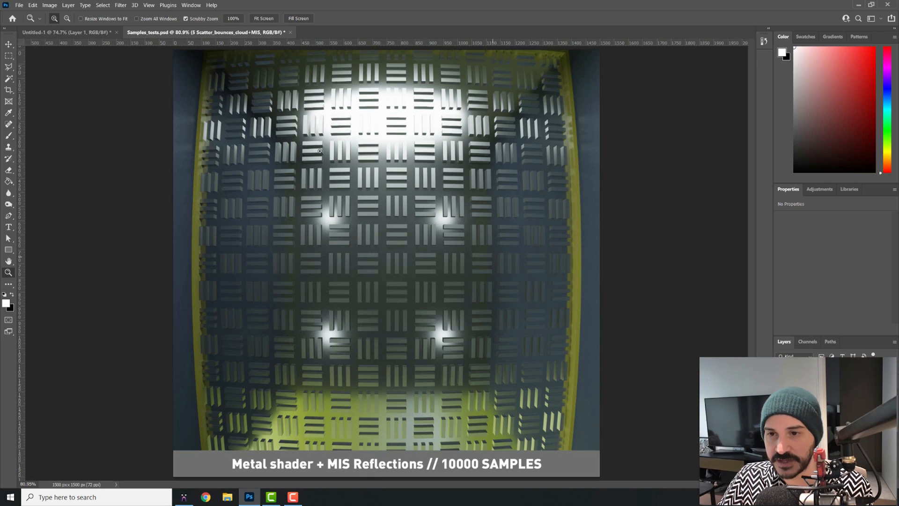
{"action": "mouse_move", "coordinate": [602, 174]}
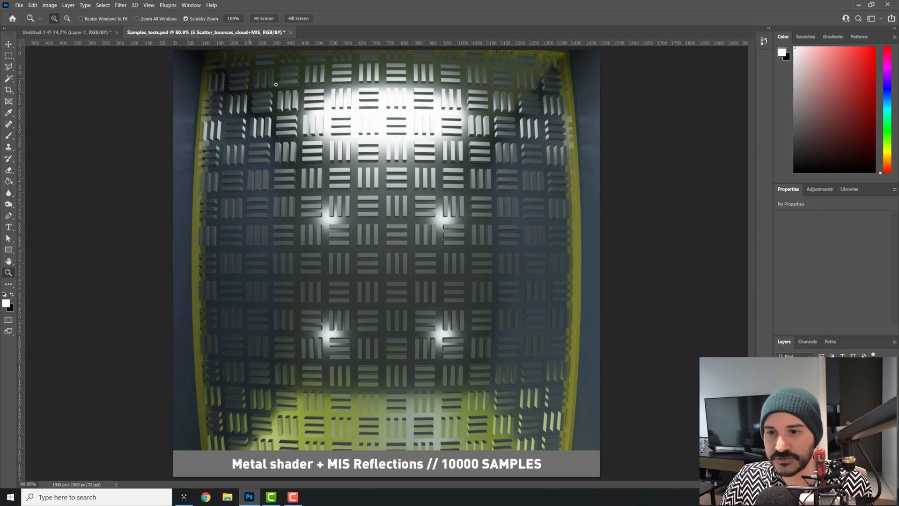
{"action": "mouse_move", "coordinate": [250, 295]}
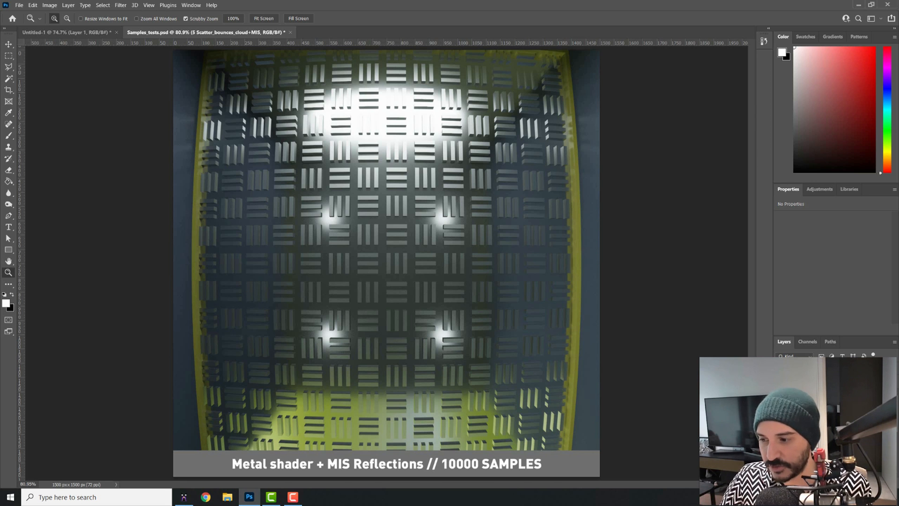
{"action": "left_click", "coordinate": [184, 496]}
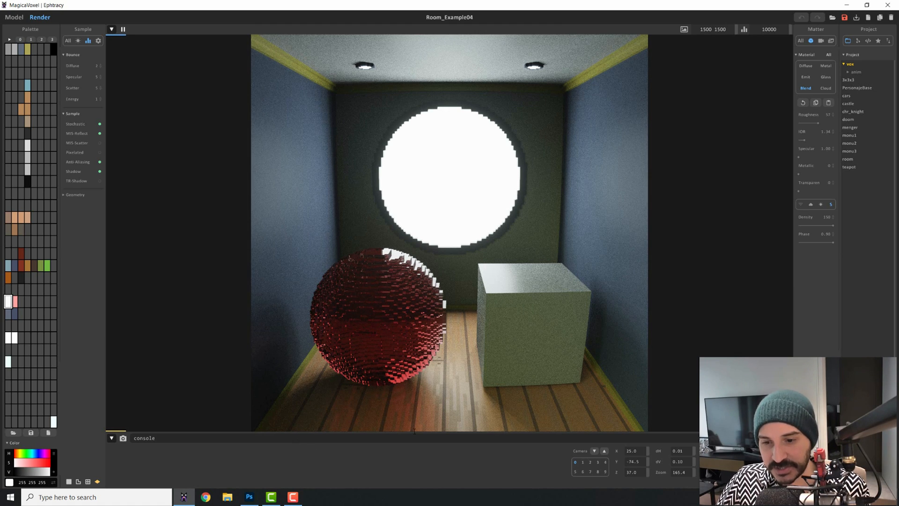
{"action": "mouse_move", "coordinate": [289, 302]}
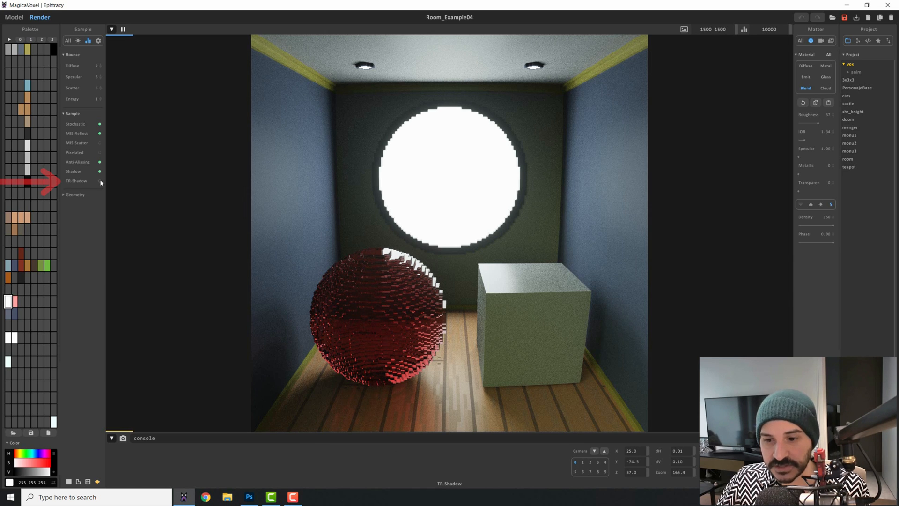
Turn on TR Shadow for the sphere-and-cube room, then reveal the Geometry settings
{"action": "left_click", "coordinate": [99, 180]}
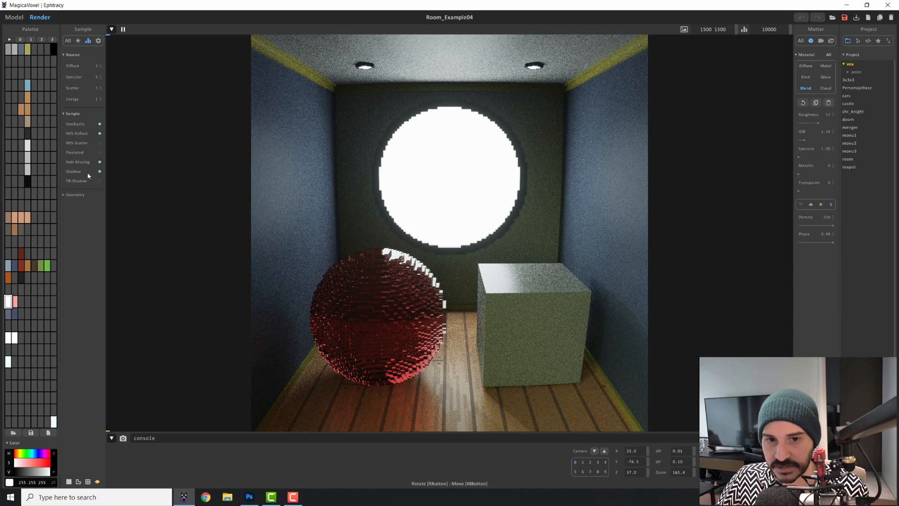
{"action": "left_click", "coordinate": [99, 181]}
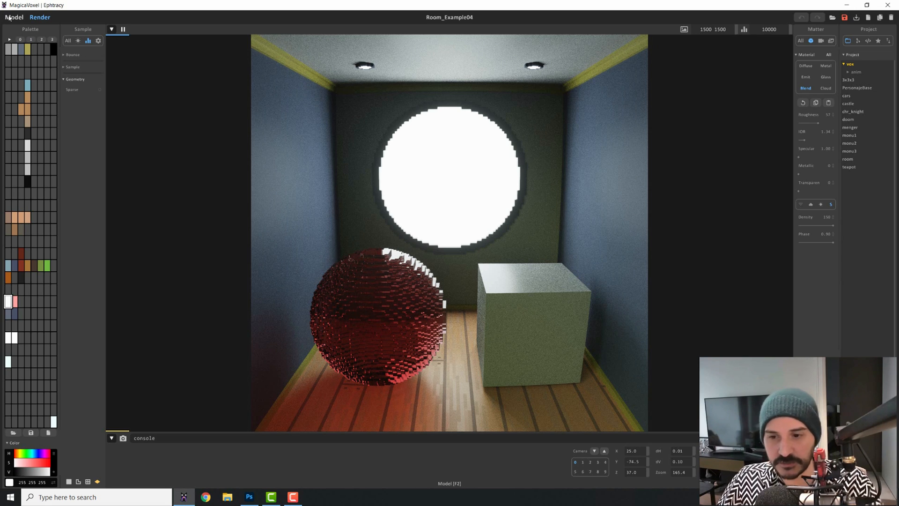
Switch to Model mode to build the large board covered in rows of red spheres
{"action": "left_click", "coordinate": [14, 17]}
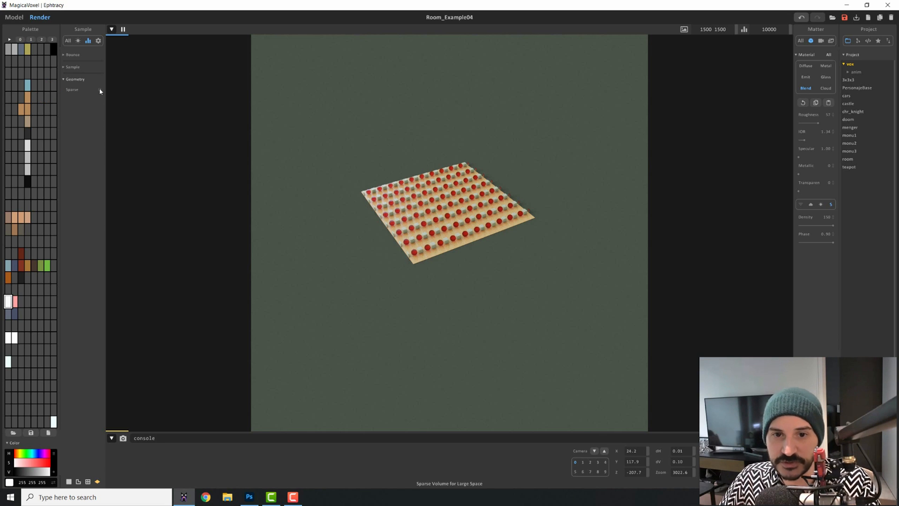
Turn on Sparse geometry for the large red-sphere board scene
{"action": "left_click", "coordinate": [72, 90]}
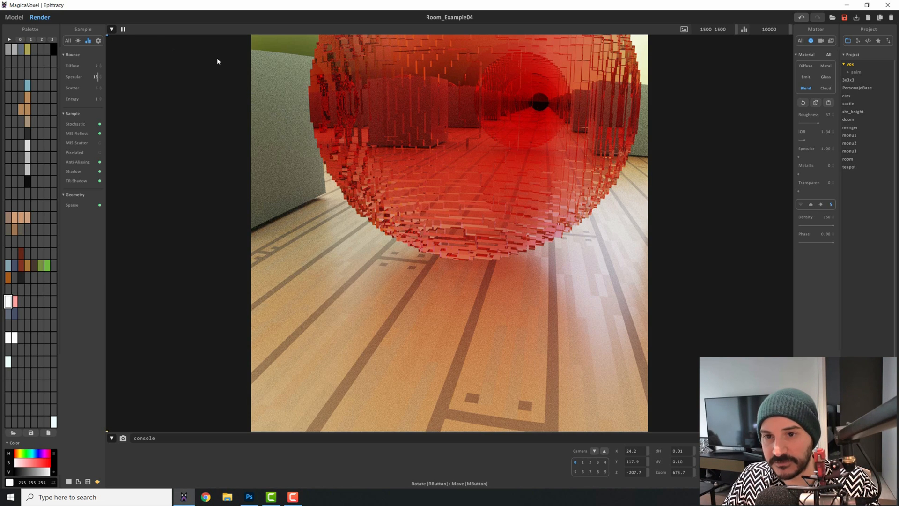
{"action": "mouse_move", "coordinate": [316, 79]}
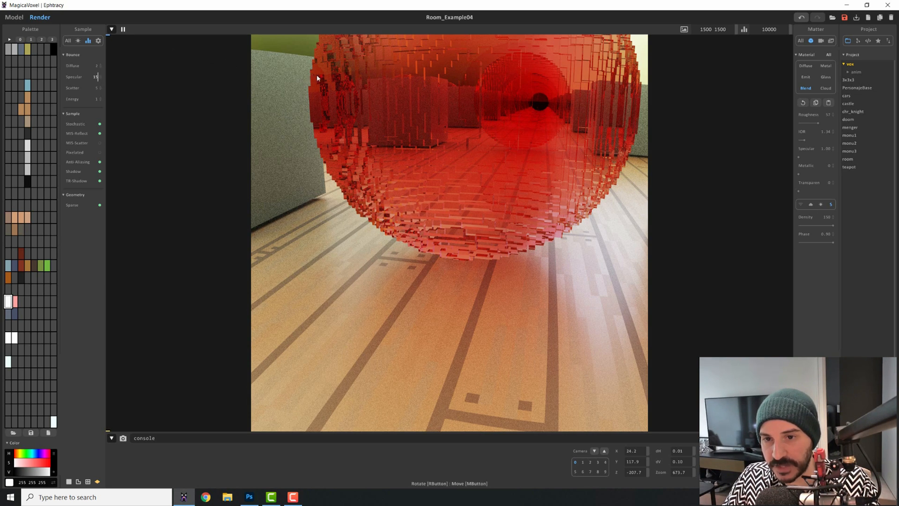
{"action": "mouse_move", "coordinate": [624, 157]}
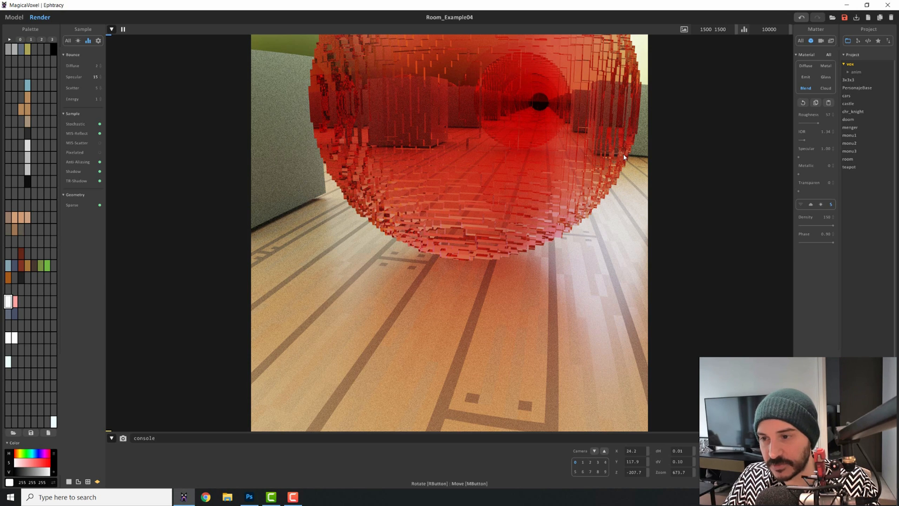